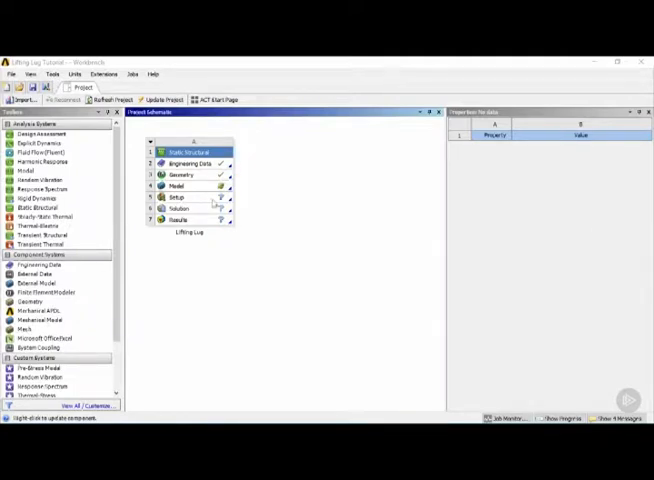
# Launch Mechanical by editing the Model cell of the Lifting Lug Static Structural system.
pyautogui.click(181, 187)
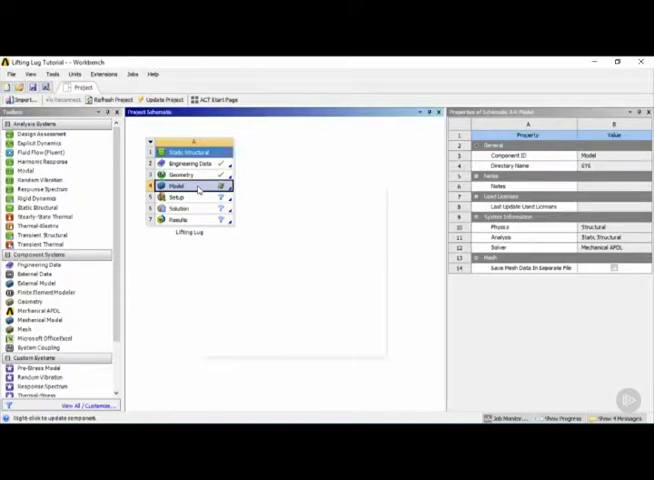
pyautogui.rightClick(180, 186)
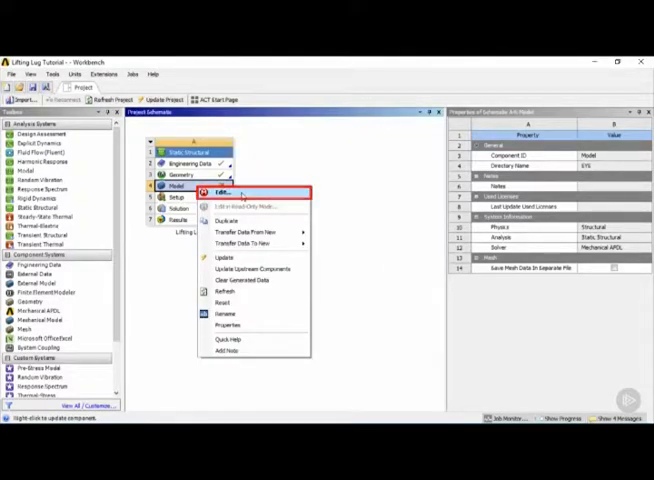
pyautogui.click(219, 192)
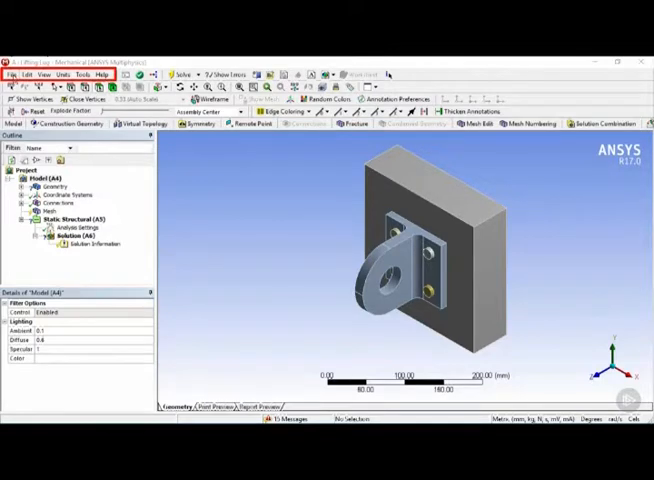
pyautogui.click(12, 72)
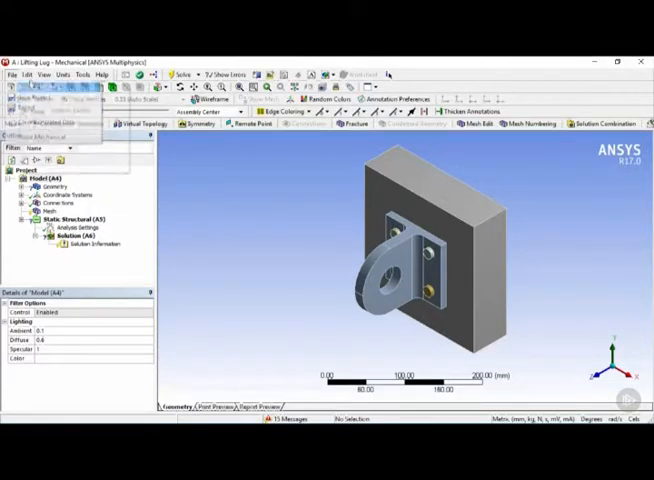
pyautogui.click(42, 74)
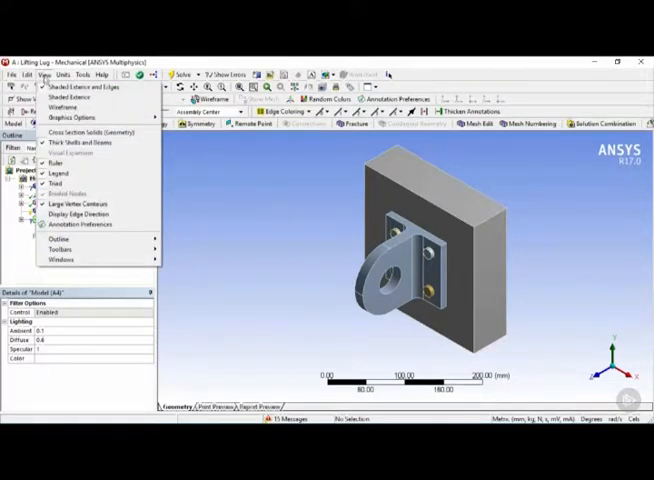
pyautogui.click(69, 74)
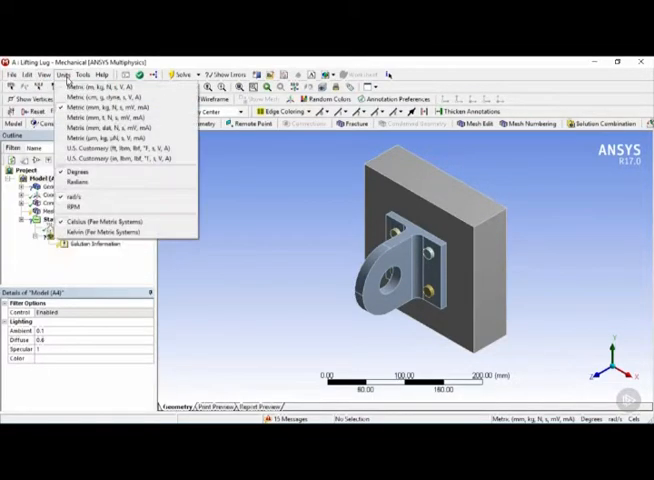
pyautogui.moveTo(110, 131)
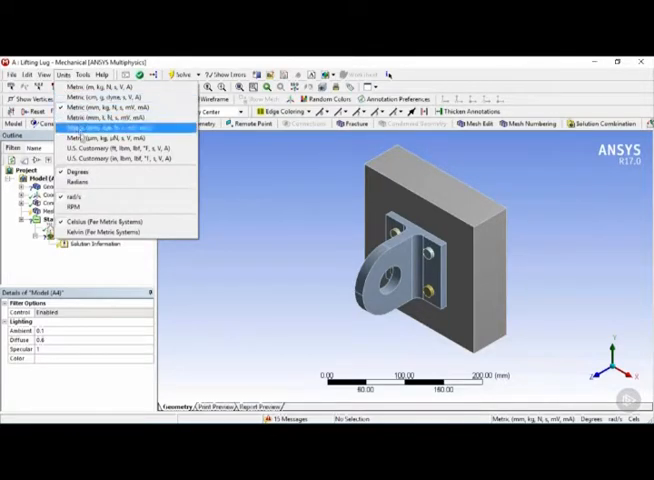
pyautogui.click(96, 74)
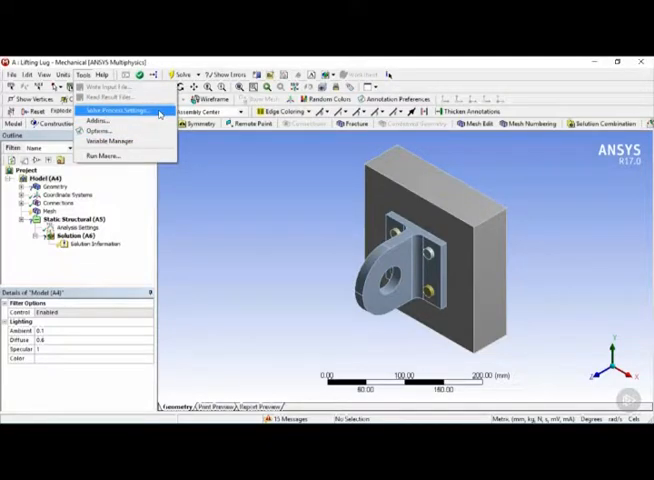
pyautogui.click(112, 108)
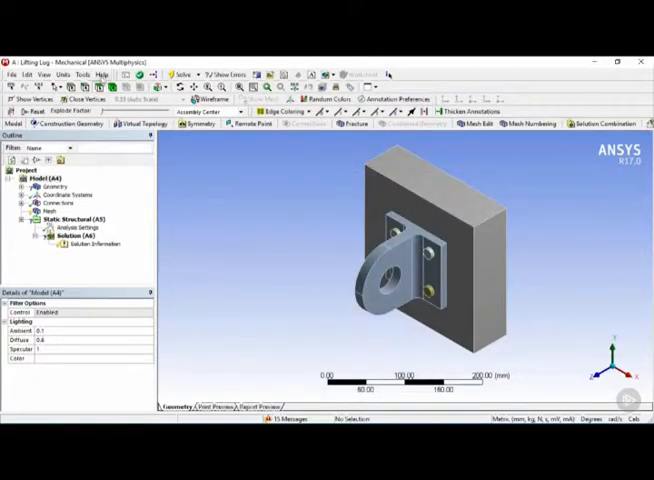
pyautogui.click(102, 74)
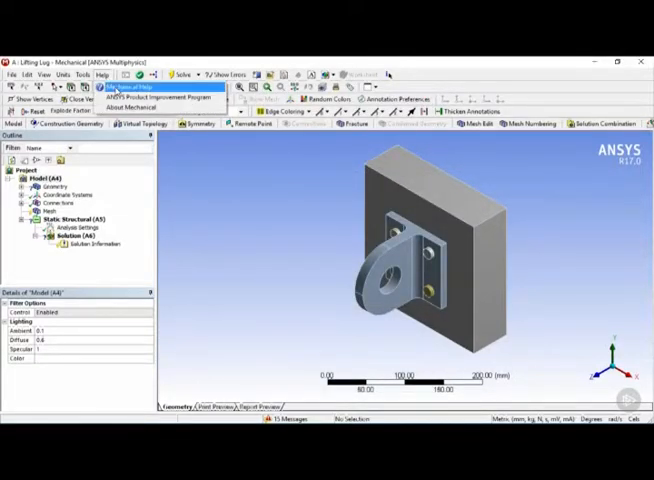
pyautogui.click(103, 75)
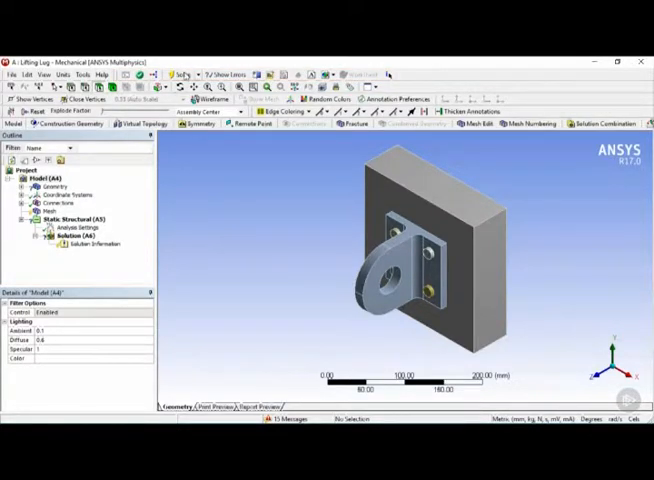
pyautogui.moveTo(185, 74)
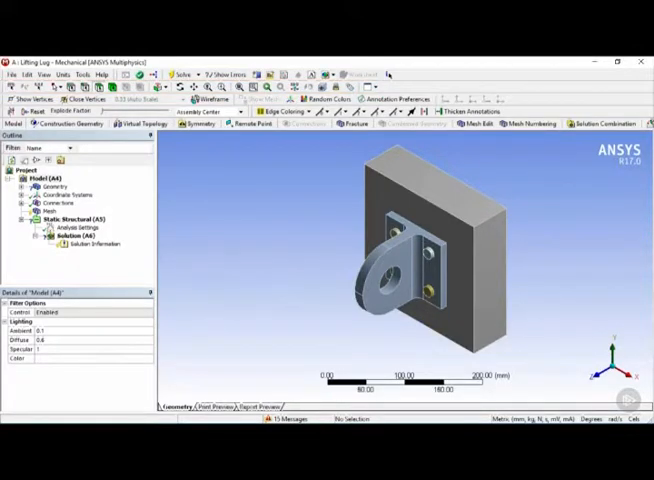
pyautogui.click(62, 89)
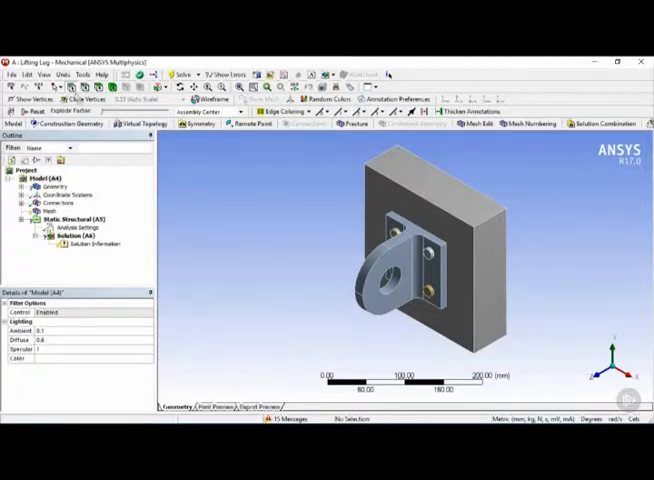
pyautogui.click(472, 230)
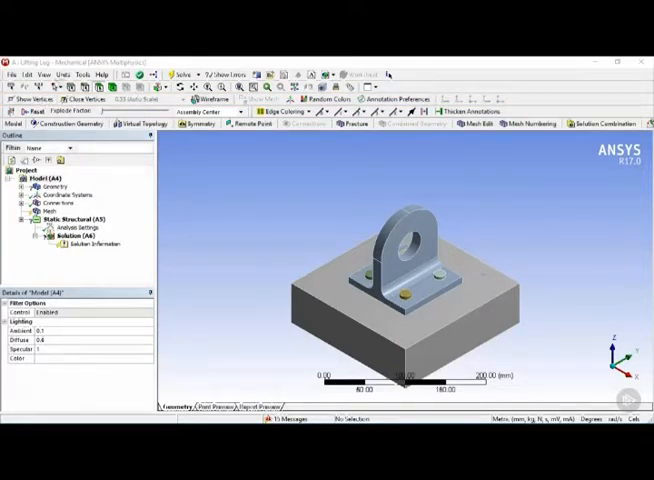
pyautogui.moveTo(25, 99)
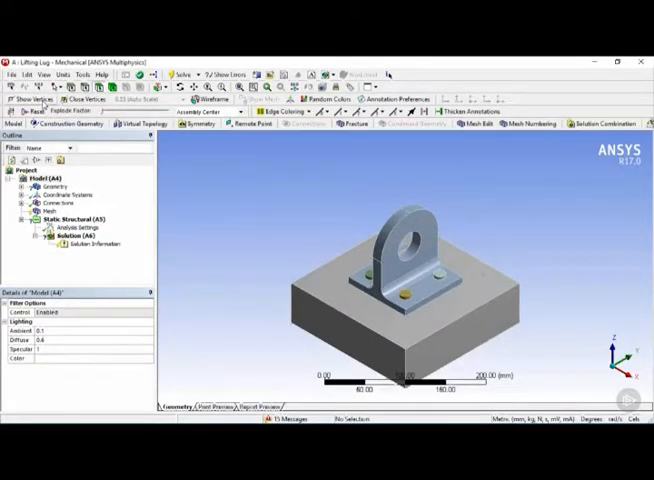
pyautogui.click(204, 112)
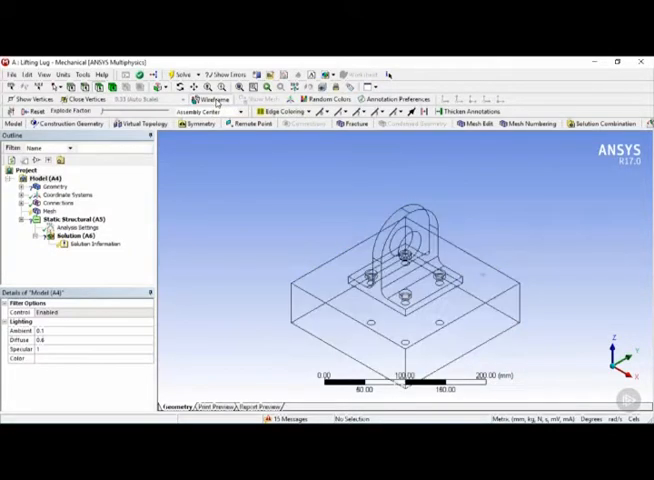
pyautogui.click(198, 99)
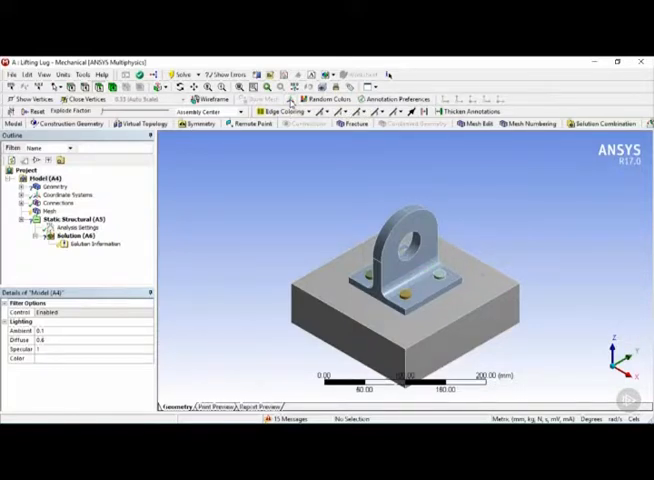
pyautogui.moveTo(335, 99)
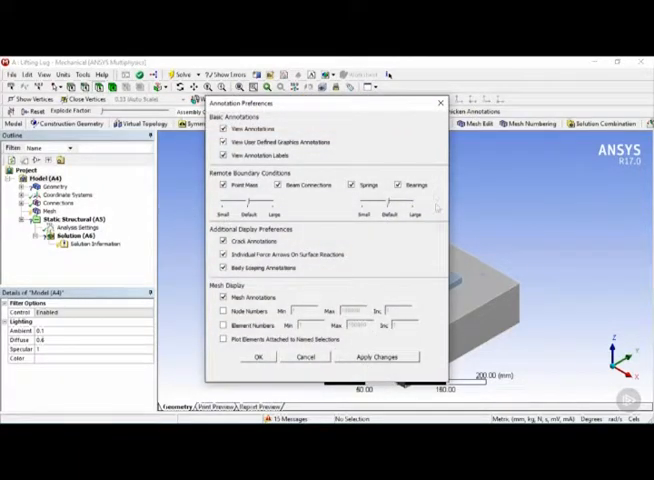
pyautogui.click(258, 357)
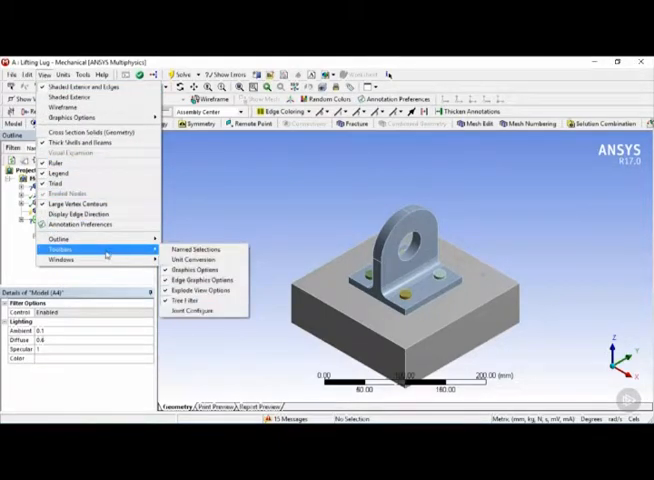
pyautogui.moveTo(200, 290)
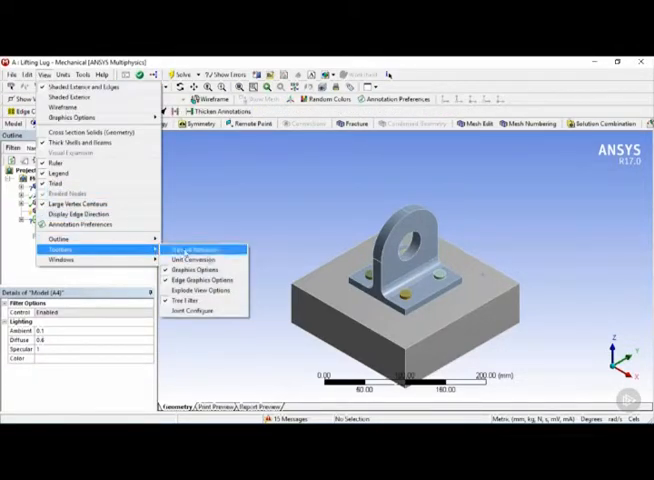
pyautogui.moveTo(200, 279)
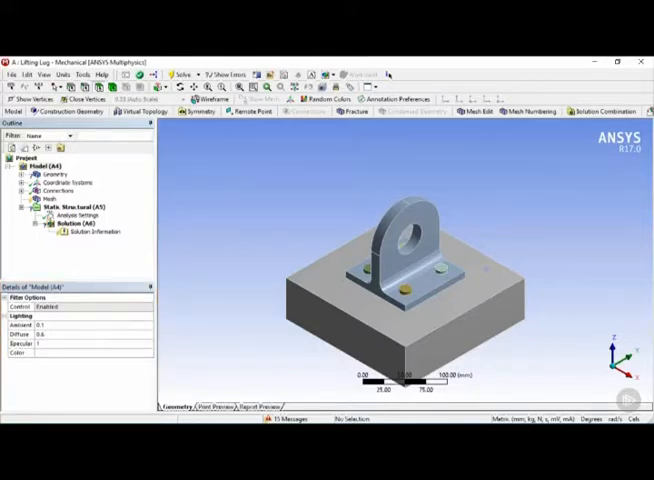
# Show the Geometry branch details, then visit the Print Preview and Report Preview tabs.
pyautogui.click(45, 172)
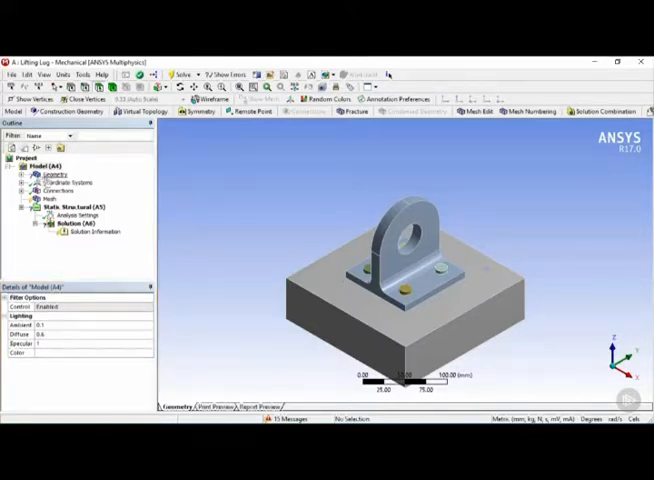
pyautogui.click(52, 172)
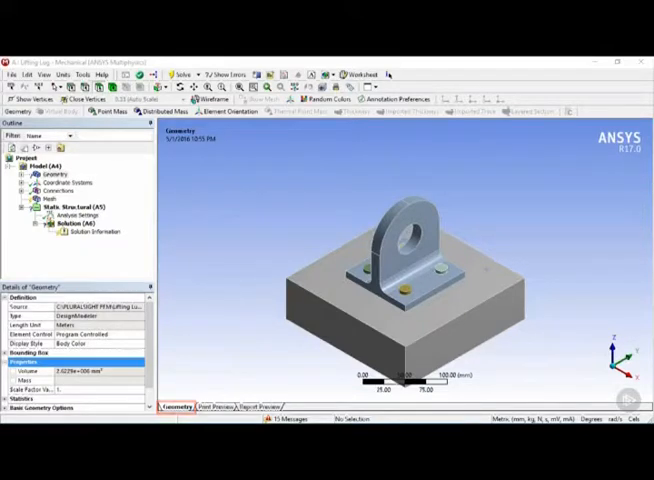
pyautogui.click(222, 407)
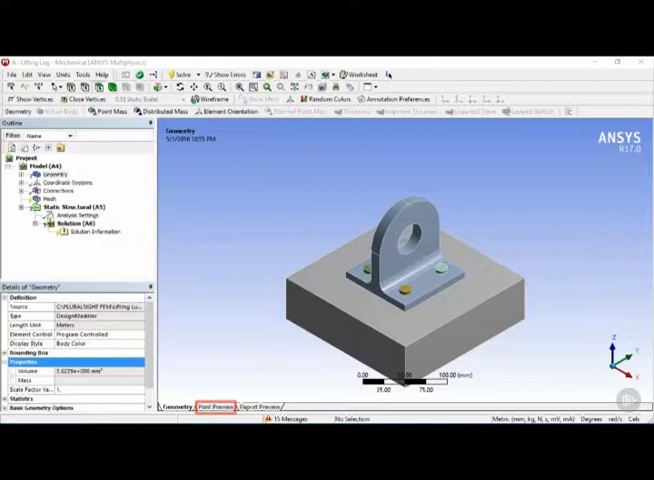
pyautogui.click(260, 406)
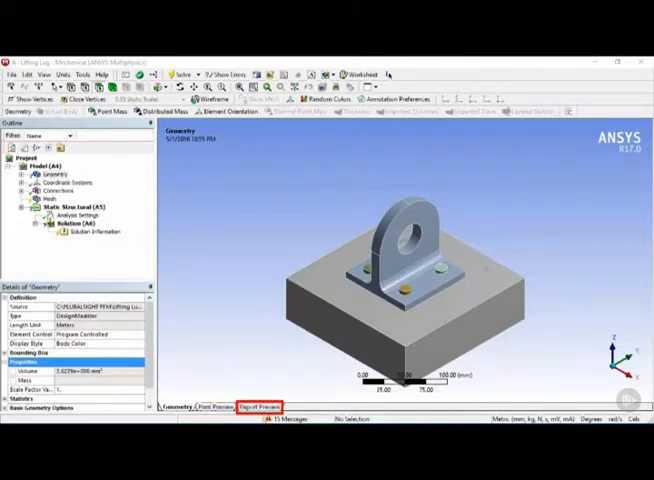